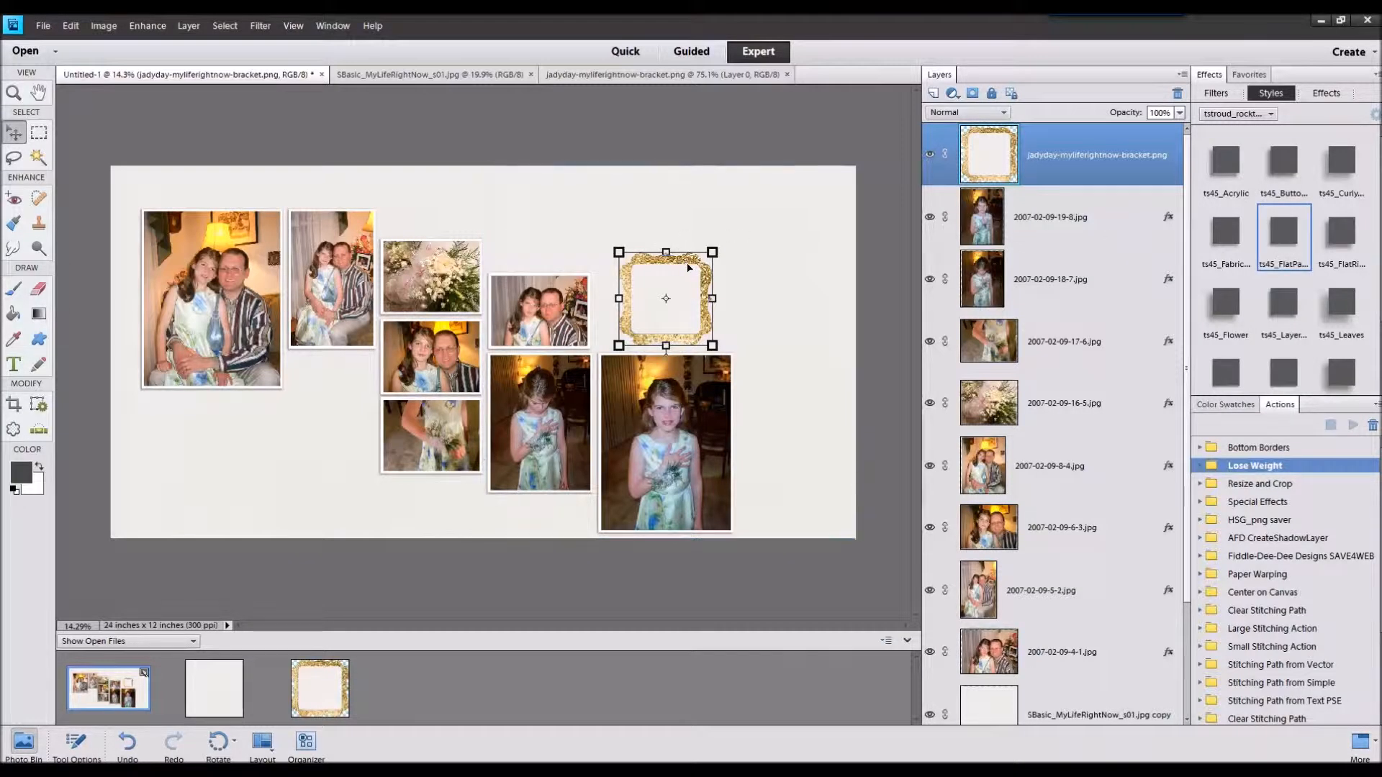
Place the gold bracket frame below the second photo, then add the remaining gold embellishments
drag(665, 298, 302, 390)
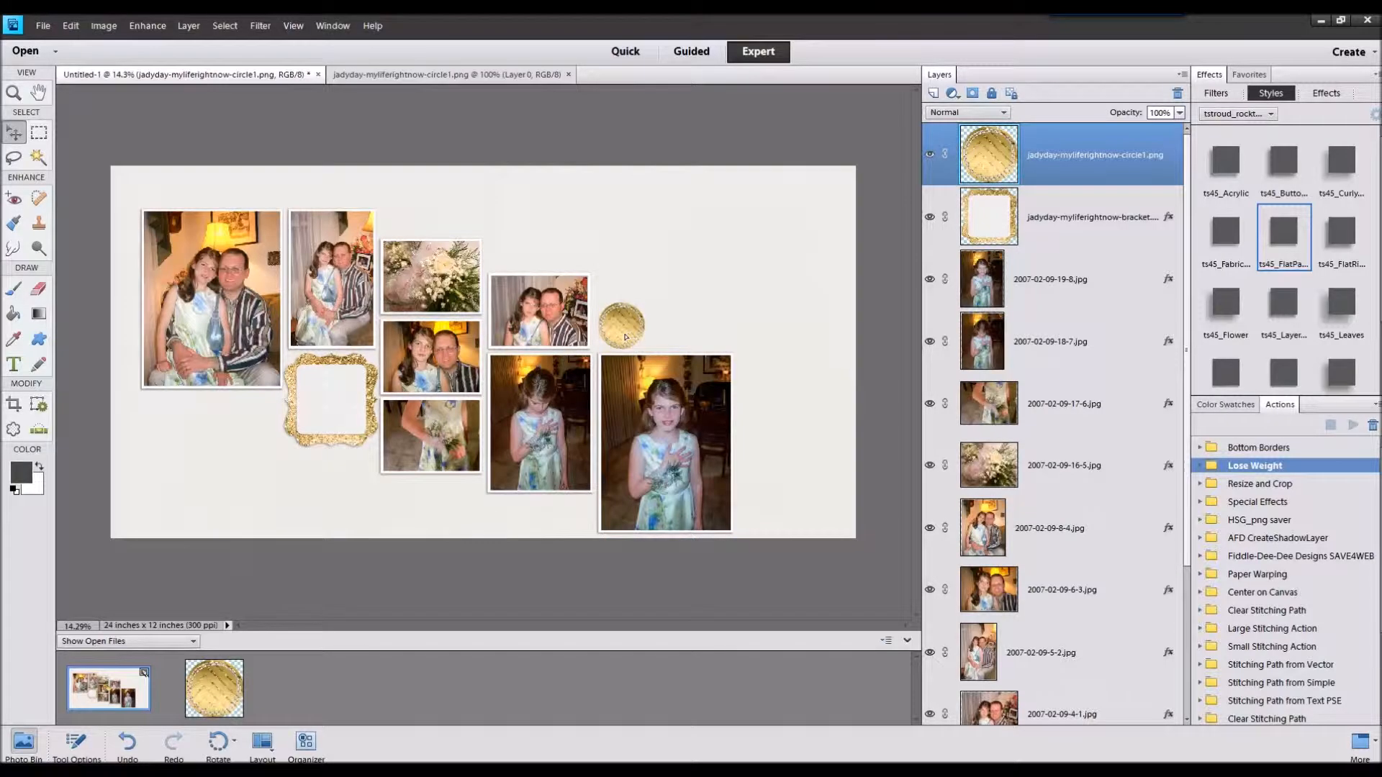
click(624, 324)
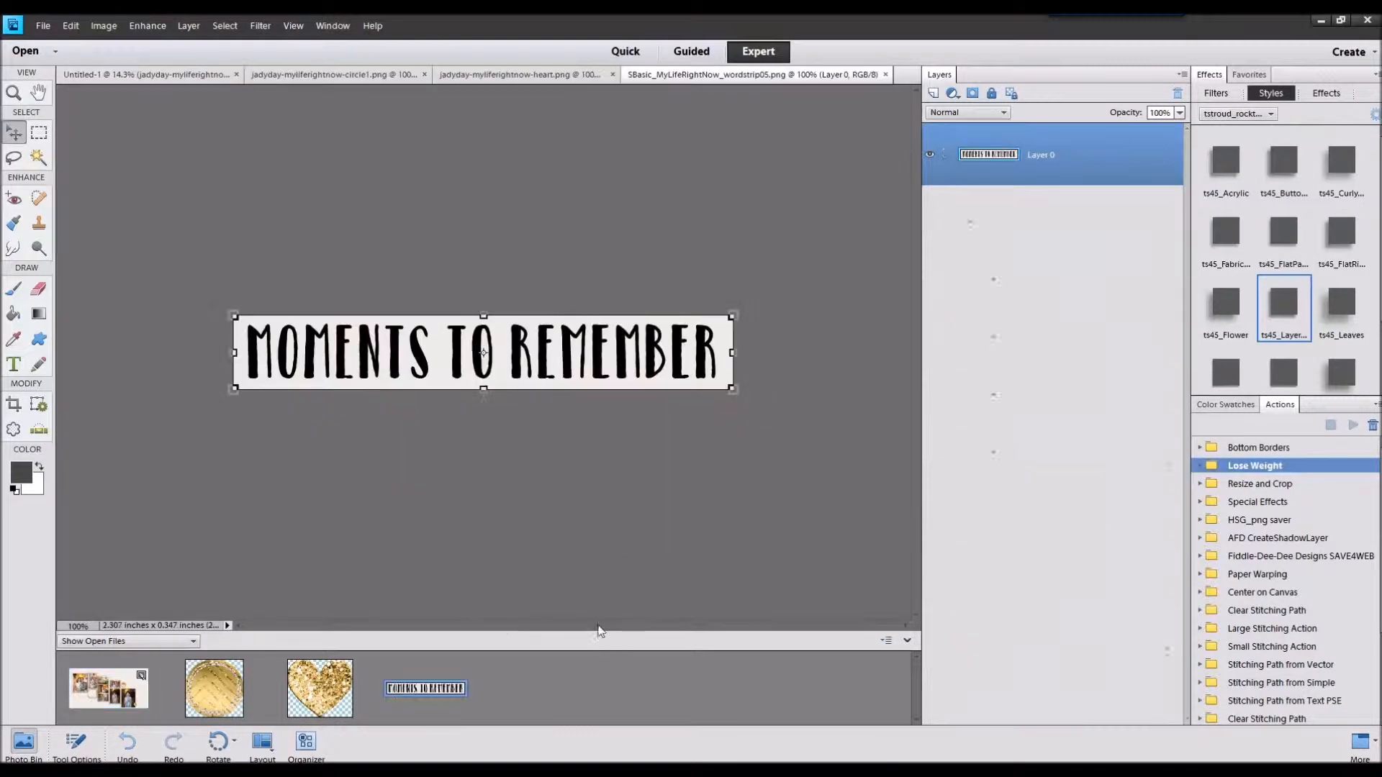
click(144, 72)
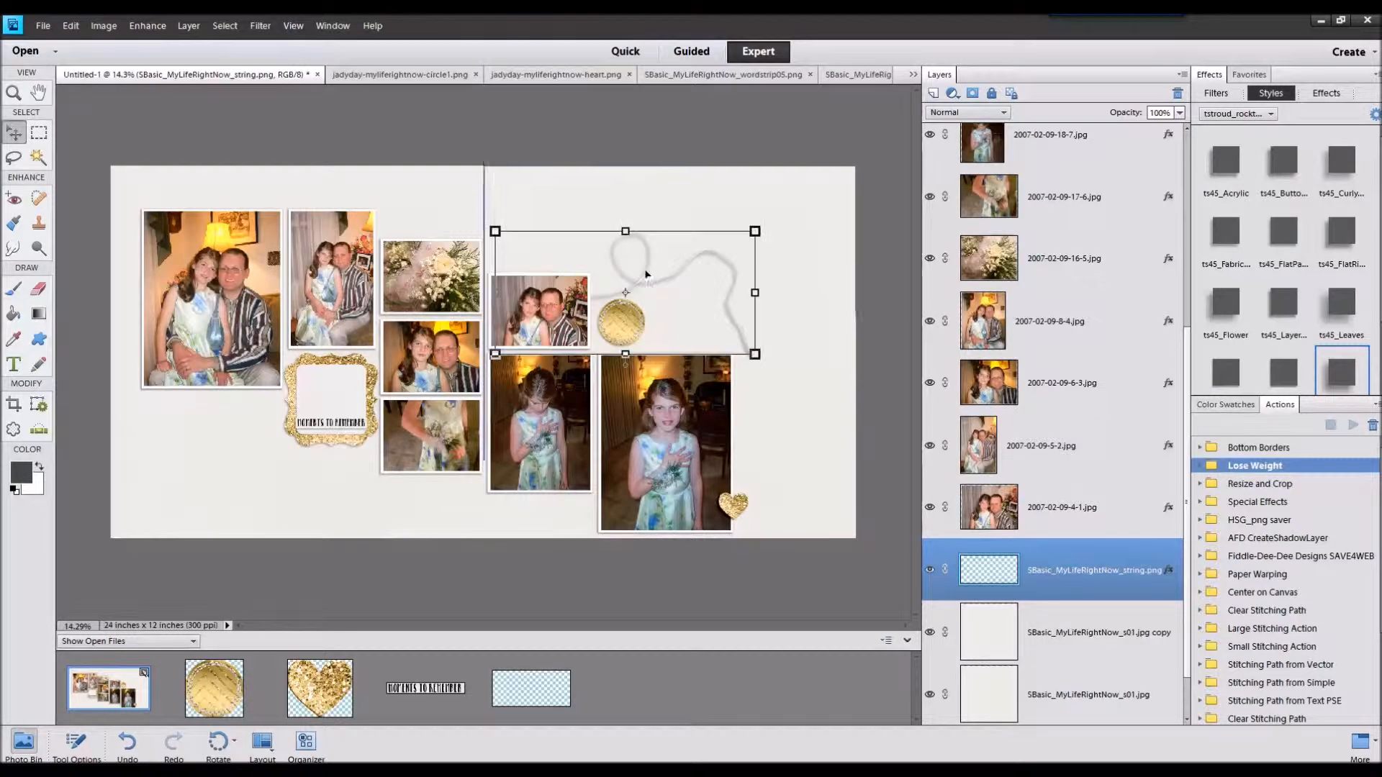
click(70, 25)
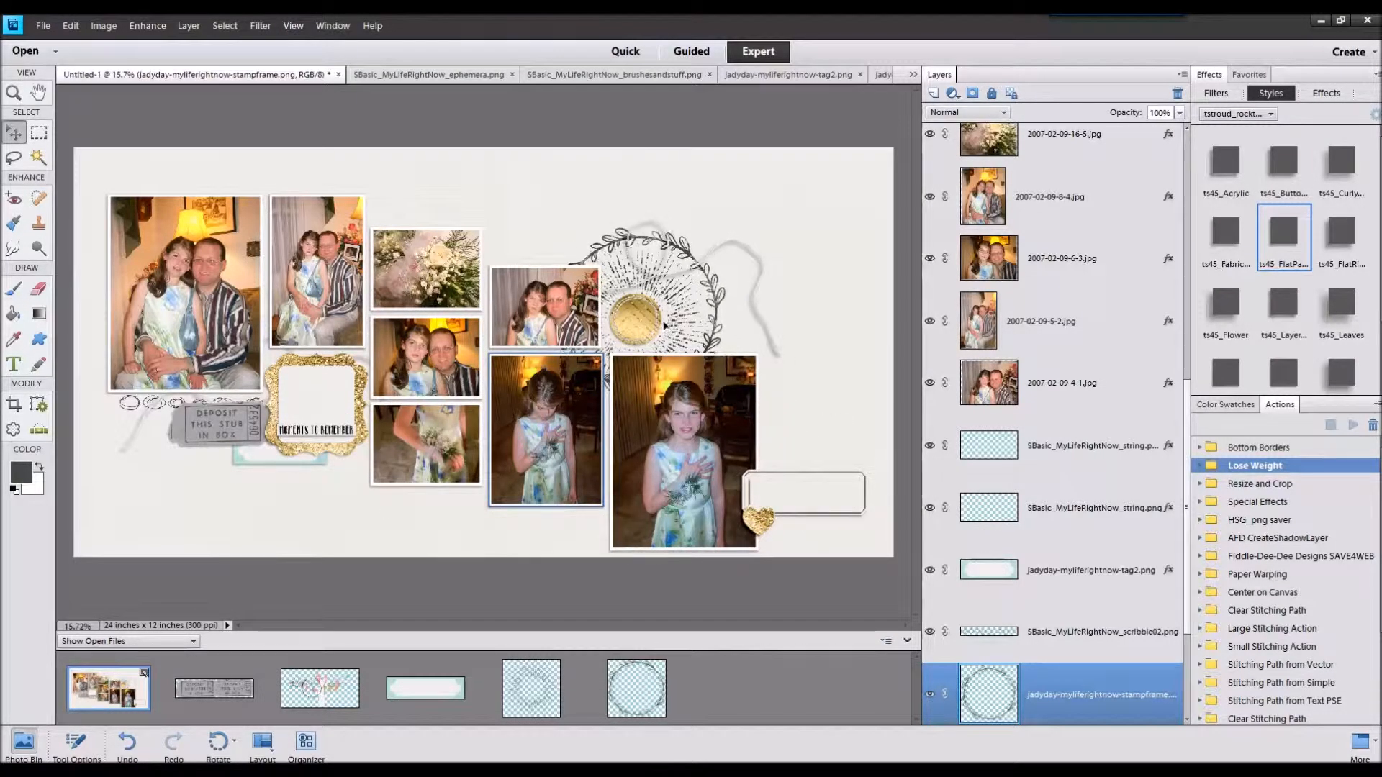
click(638, 308)
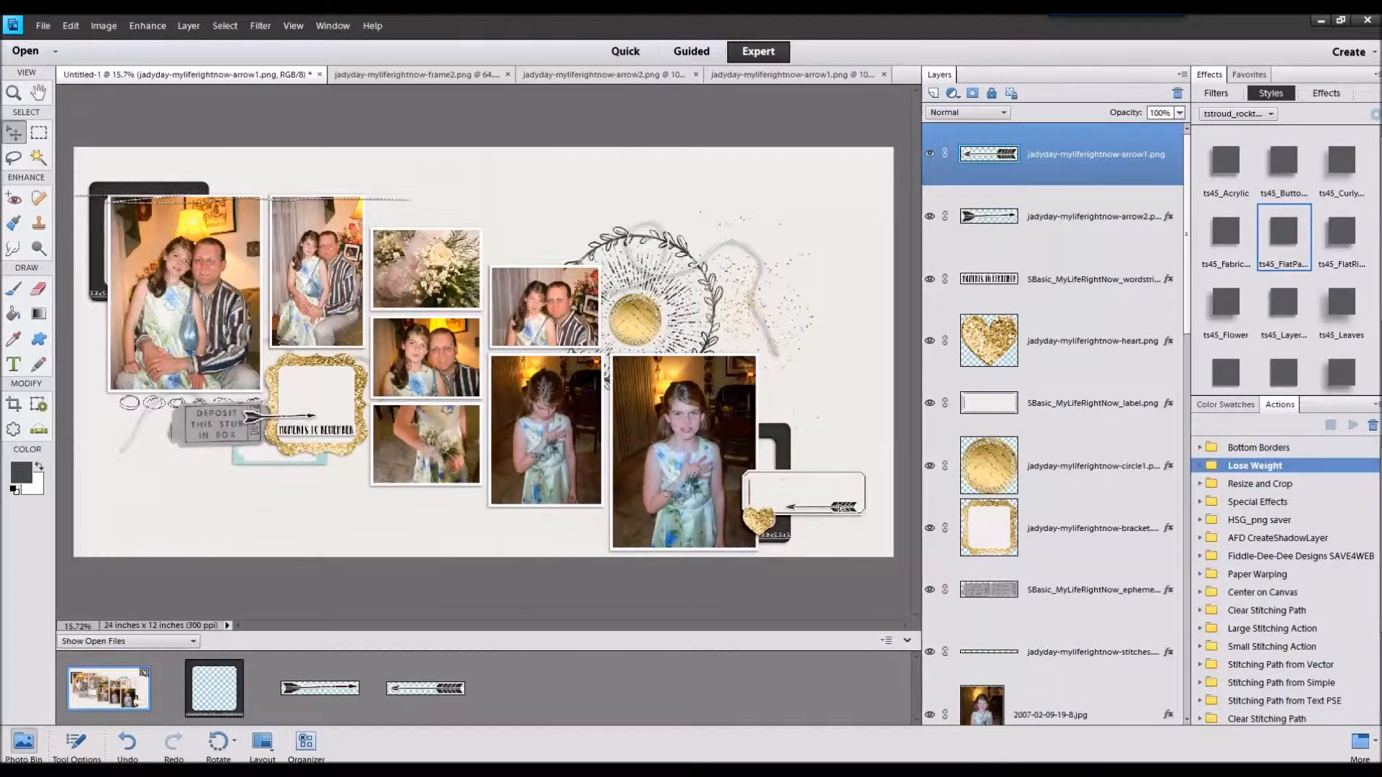
Position the black-and-white arrows on the word strip and across the blank tag
click(818, 504)
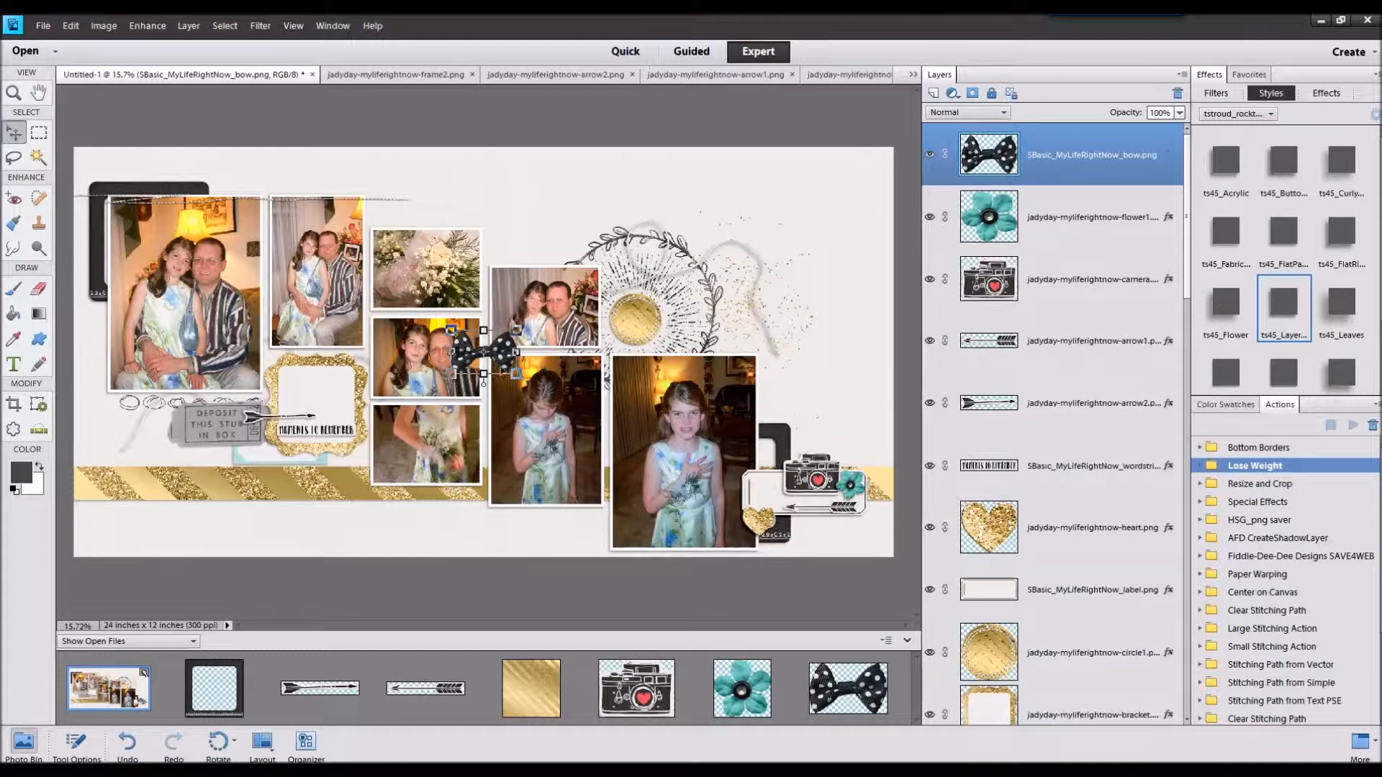
Move the black polka-dot bow onto the photo cluster between the centre photos
drag(489, 352, 318, 366)
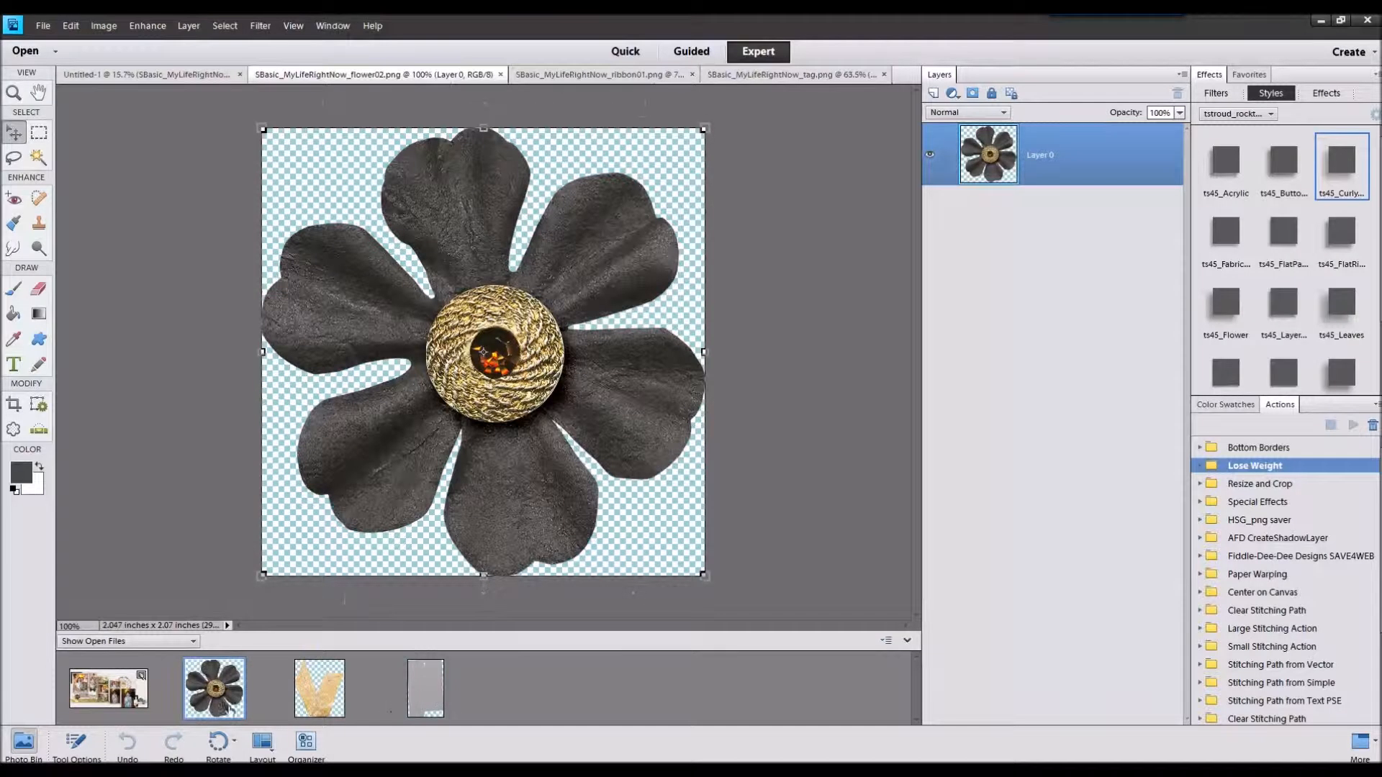
Switch to the Untitled-1 layout to place the tag above the central photos
click(144, 74)
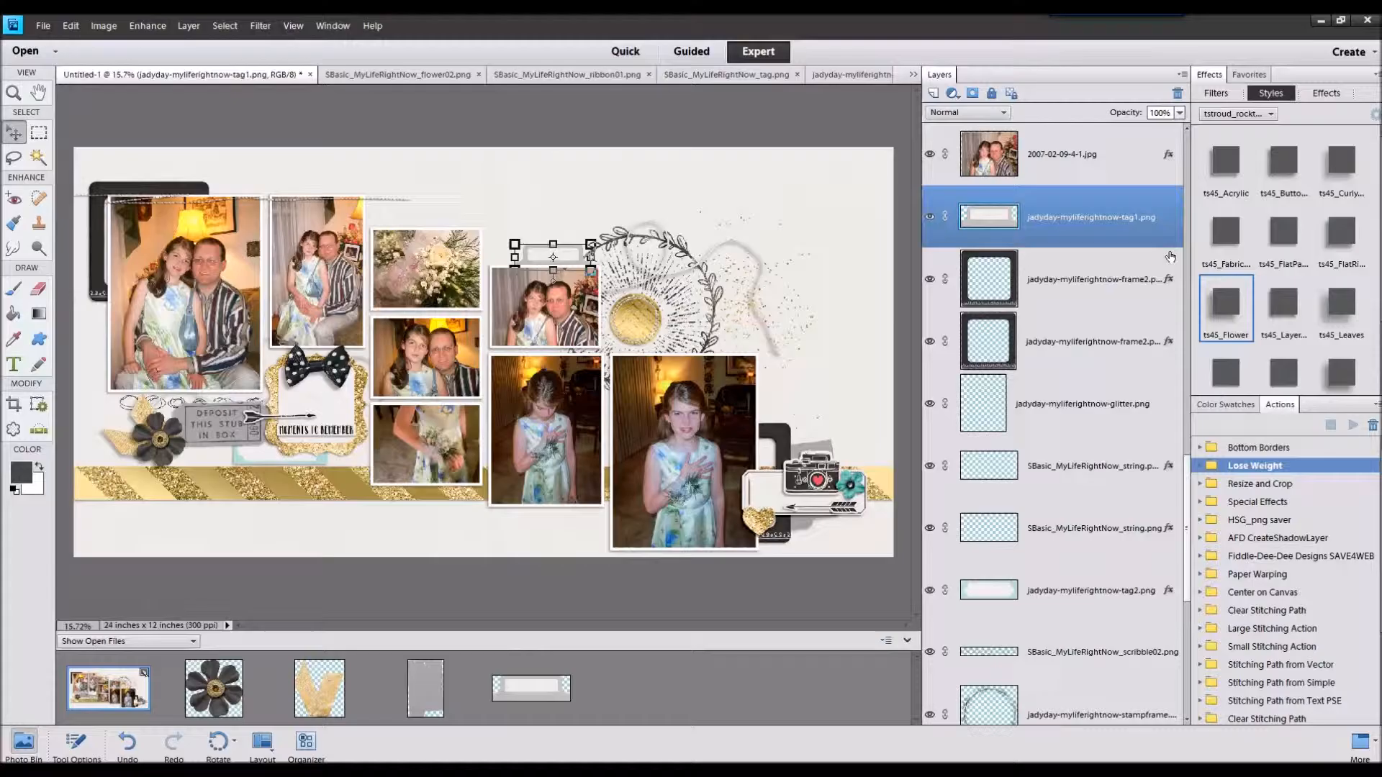
click(1282, 301)
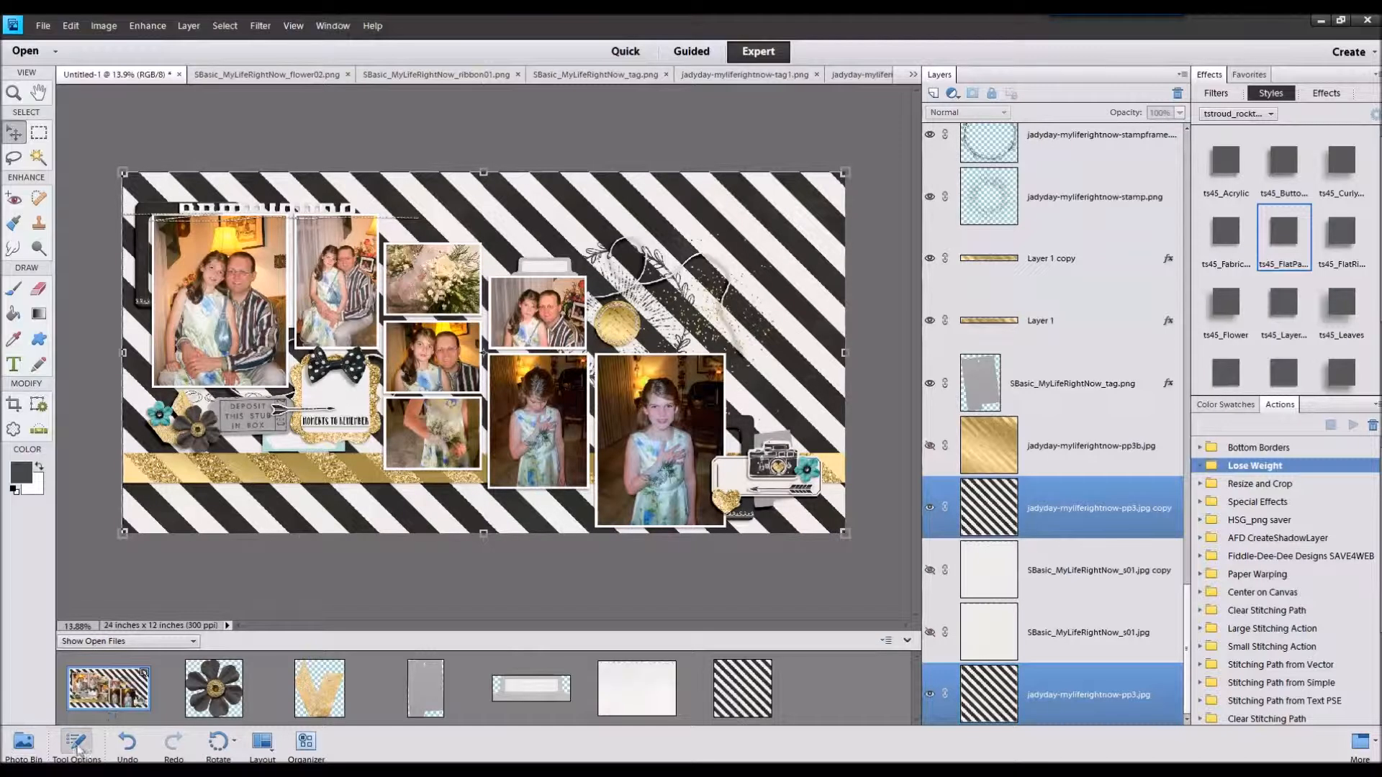
Show the transform settings for scaling the white paper copy to 95%
click(75, 741)
text(95)
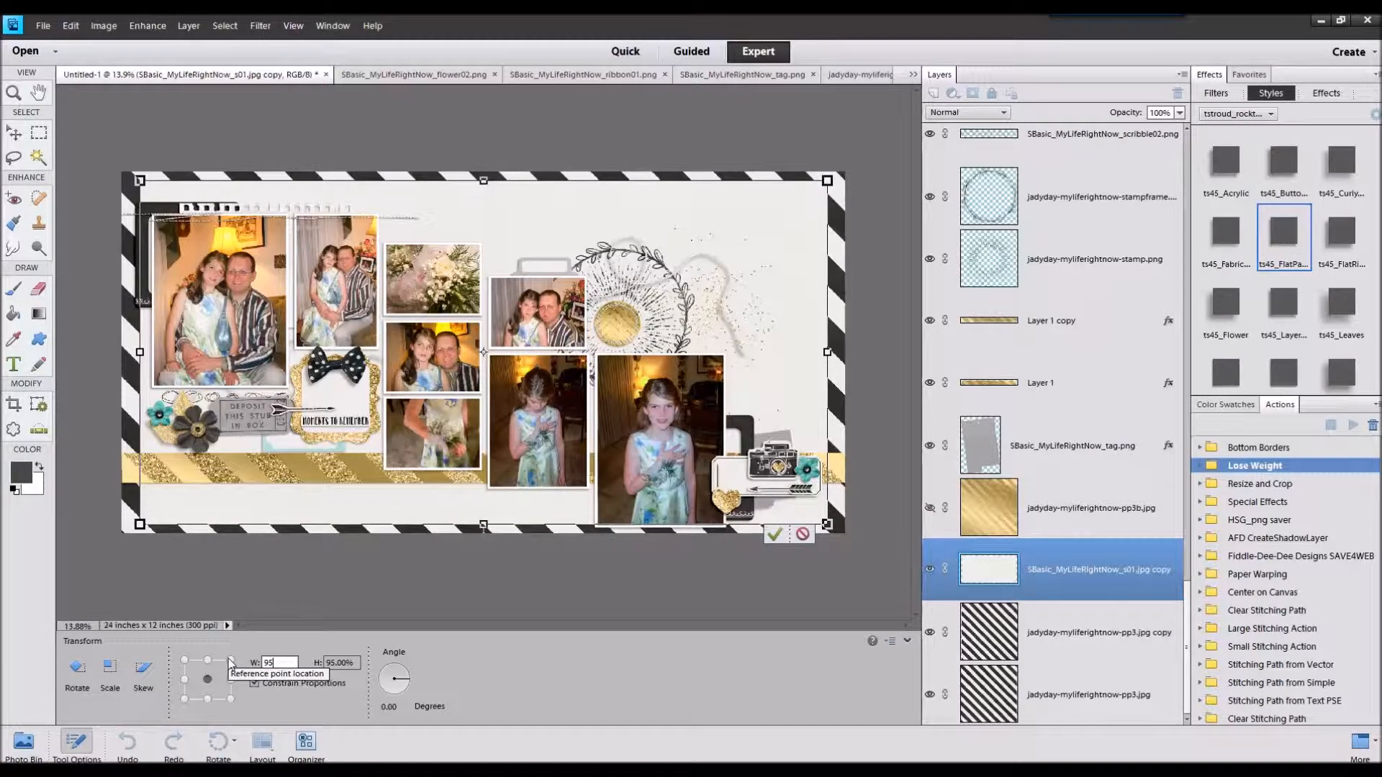
Commit the 95% white paper resize and select the Layer 1 copy layer
click(777, 535)
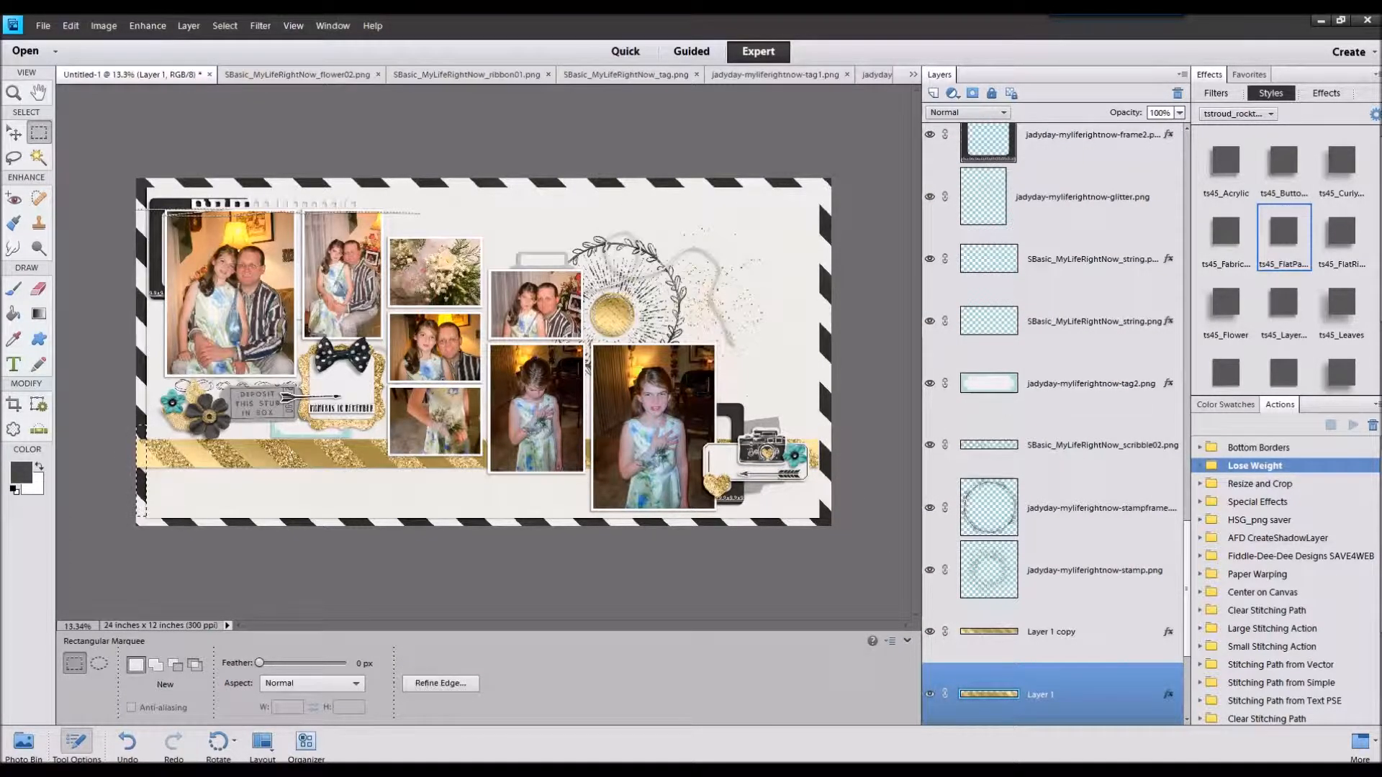
click(1051, 632)
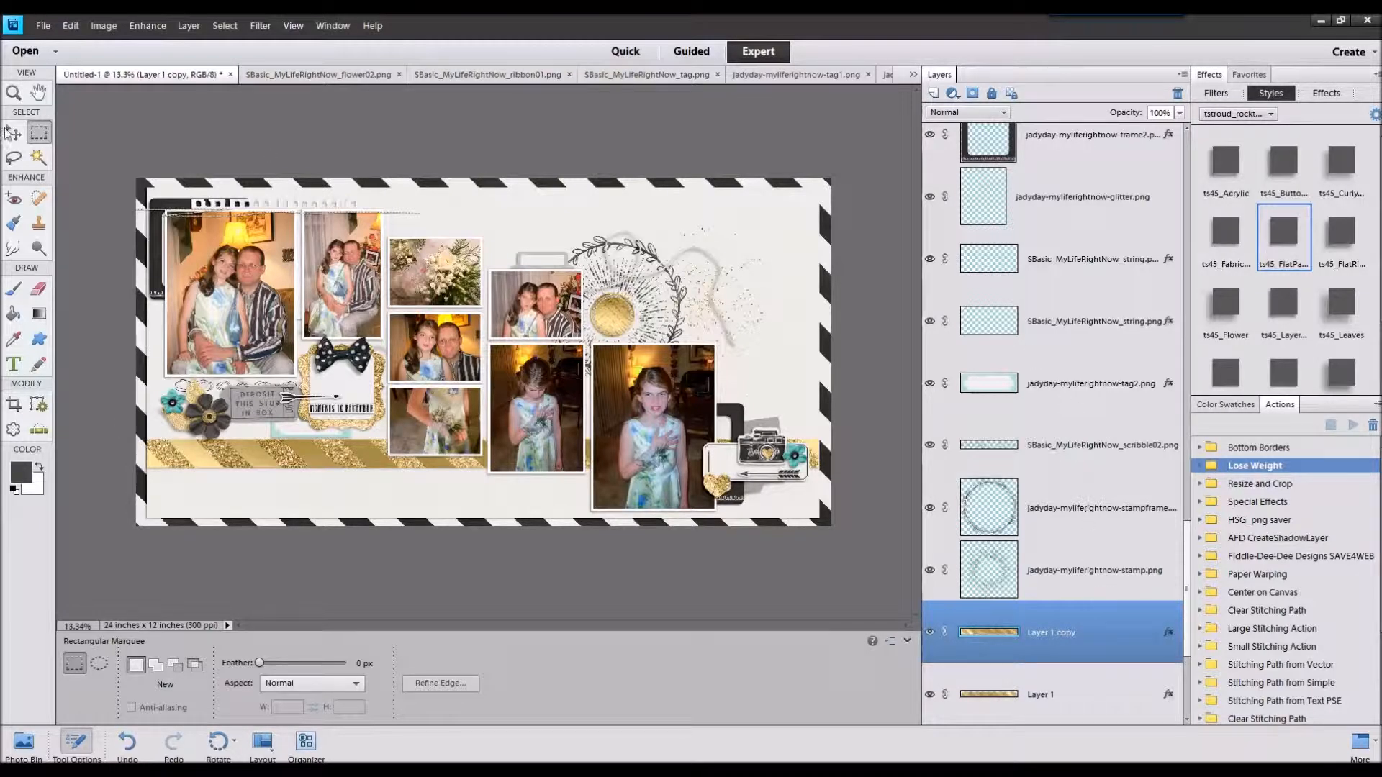